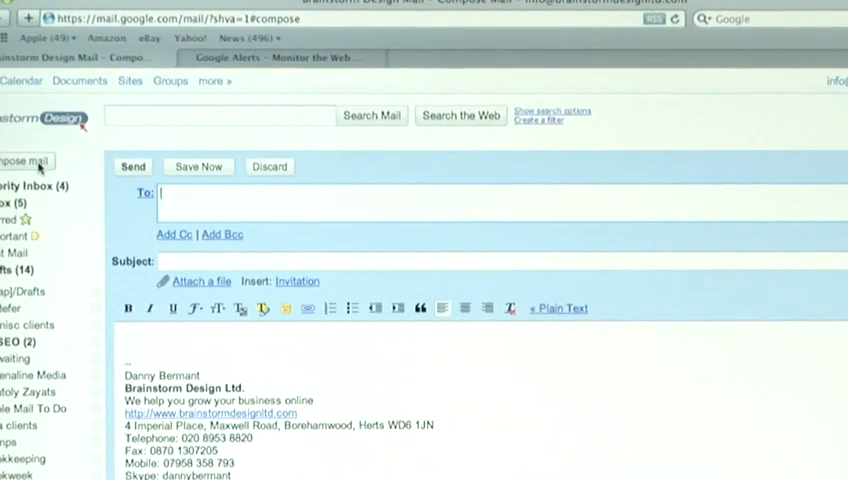
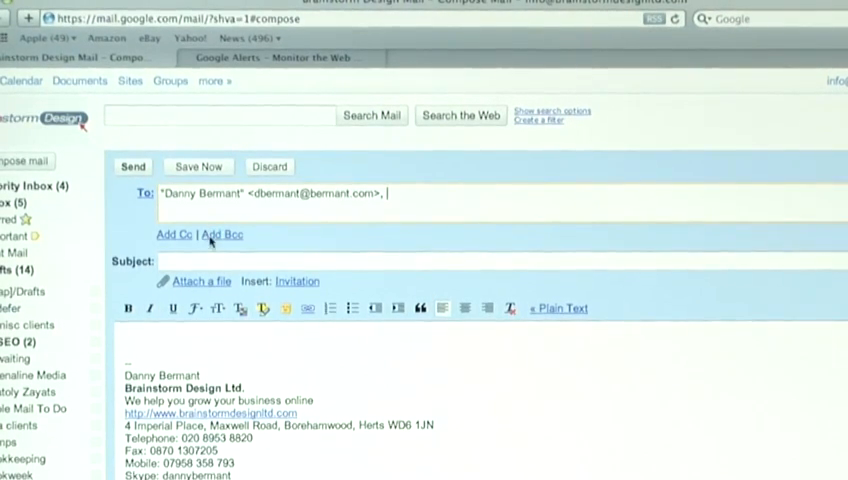
{"action": "type", "text": "Hi chr"}
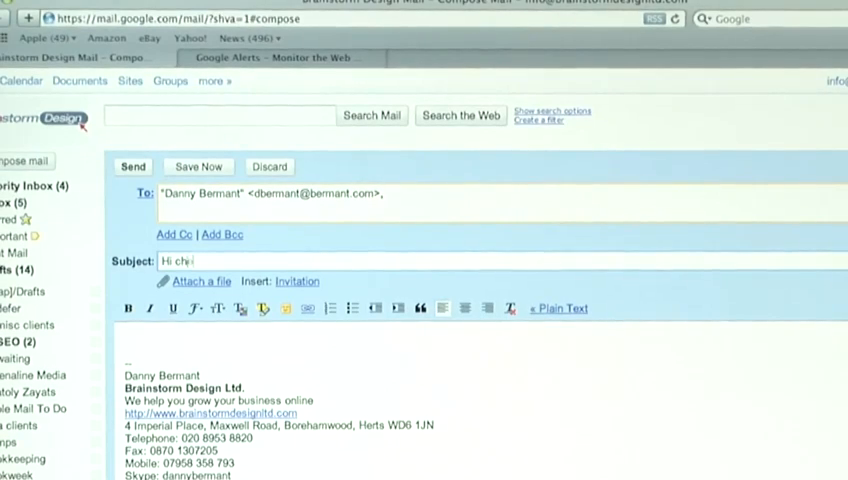
{"action": "type", "text": "Hi check out my phot"}
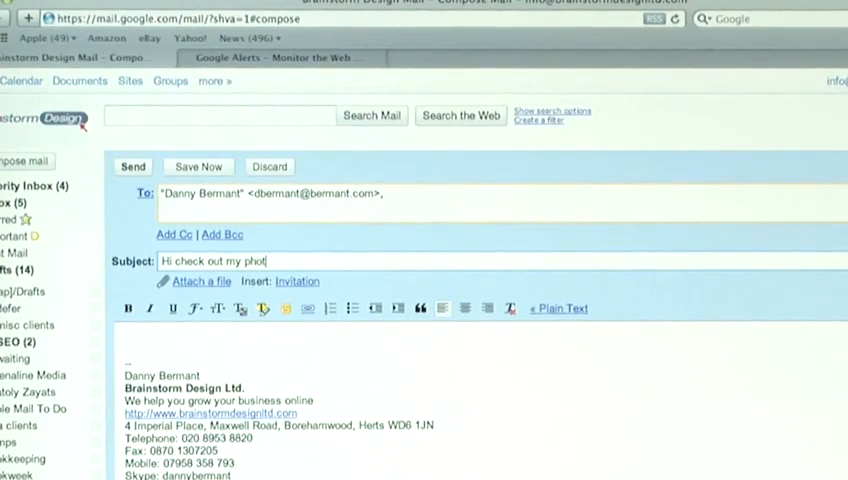
{"action": "type", "text": "os"}
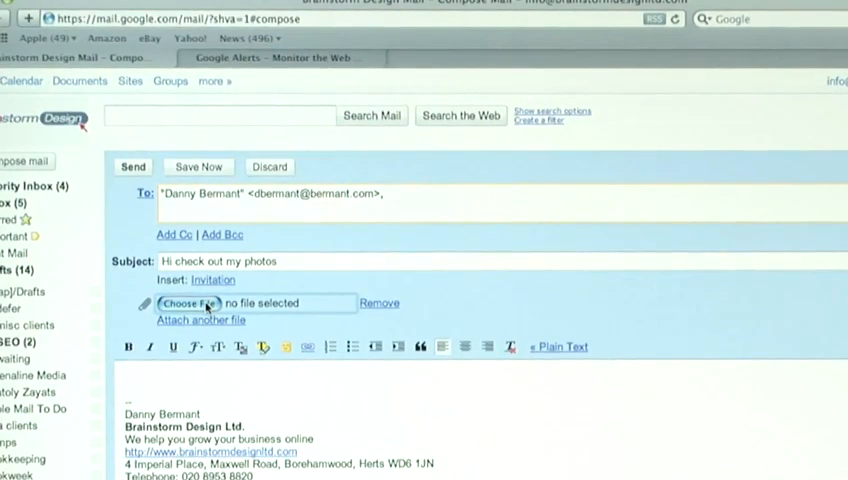
{"action": "left_click", "coordinate": [187, 303]}
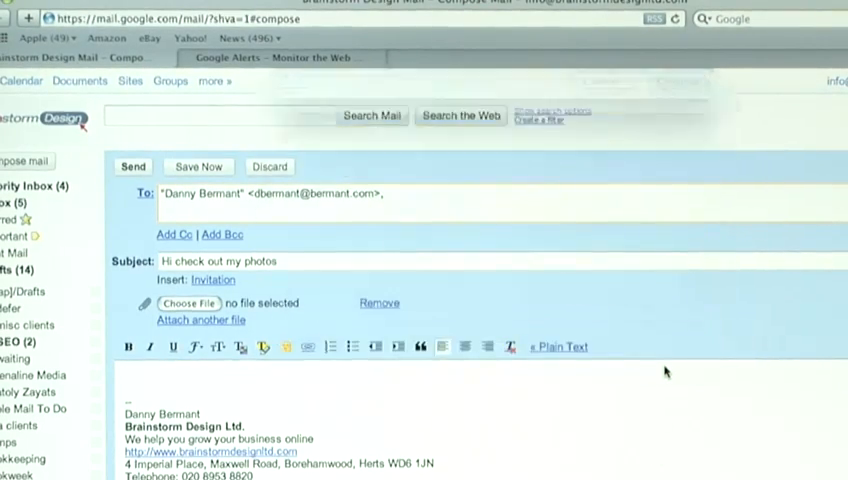
{"action": "left_click", "coordinate": [187, 303]}
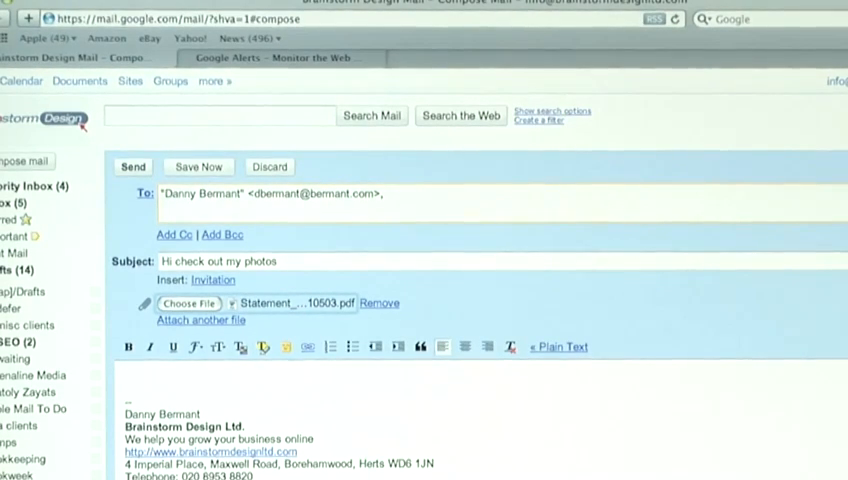
{"action": "scroll", "scroll_direction": "down", "scroll_amount": 3}
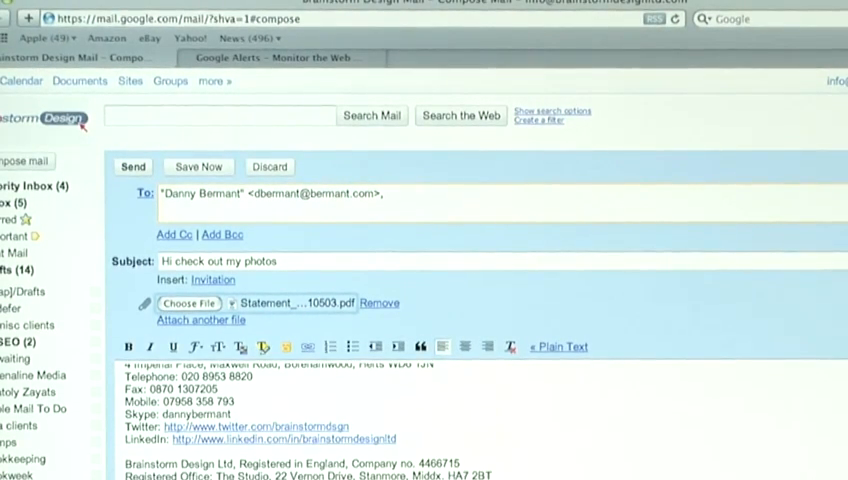
{"action": "left_click", "coordinate": [132, 167]}
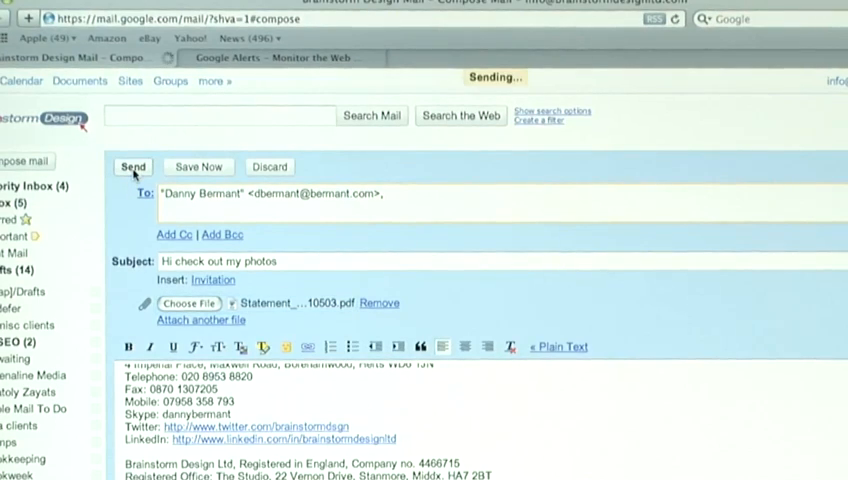
{"action": "left_click", "coordinate": [132, 166]}
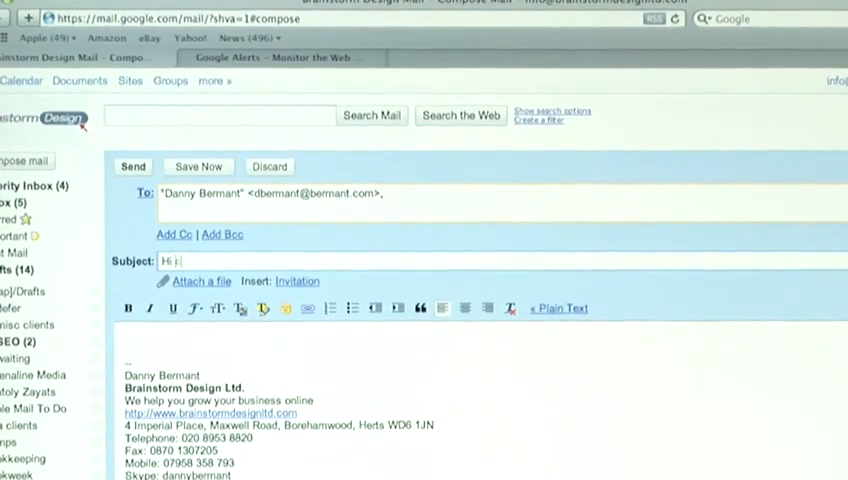
{"action": "type", "text": "check out my photos"}
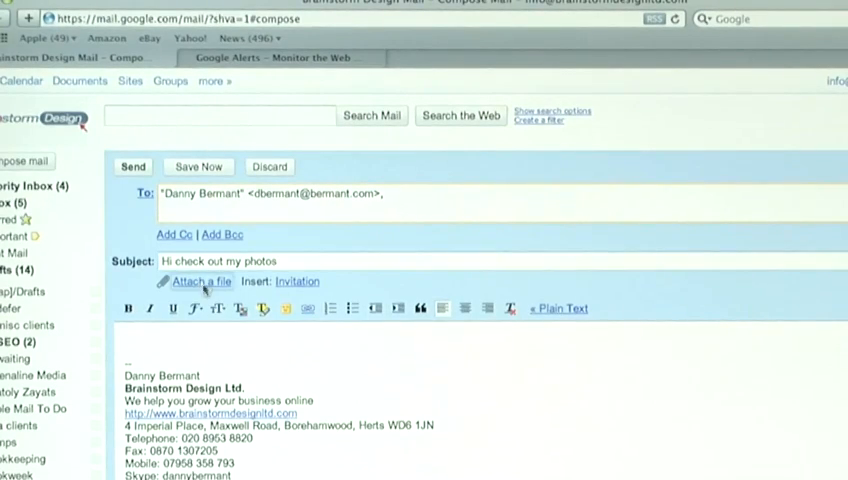
{"action": "left_click", "coordinate": [201, 281]}
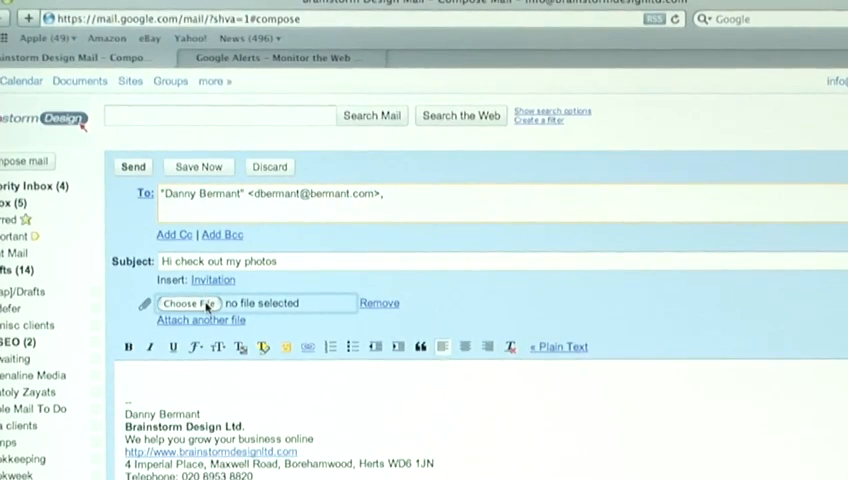
{"action": "left_click", "coordinate": [188, 303]}
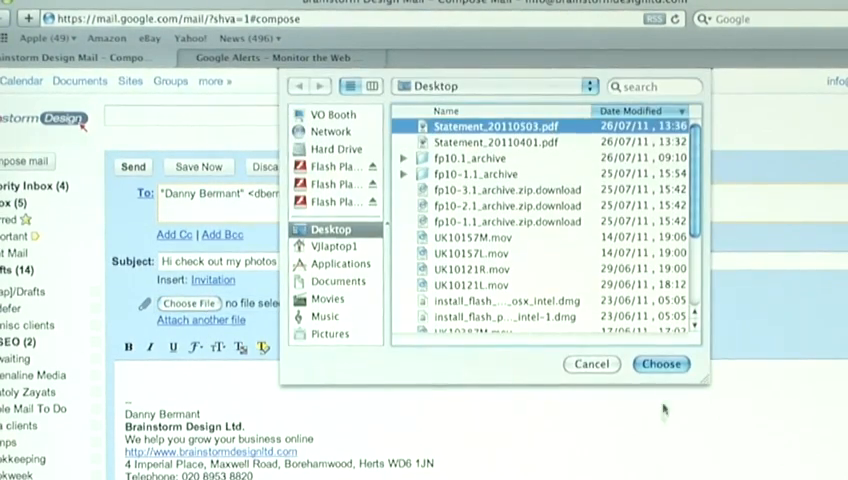
{"action": "left_click", "coordinate": [661, 363]}
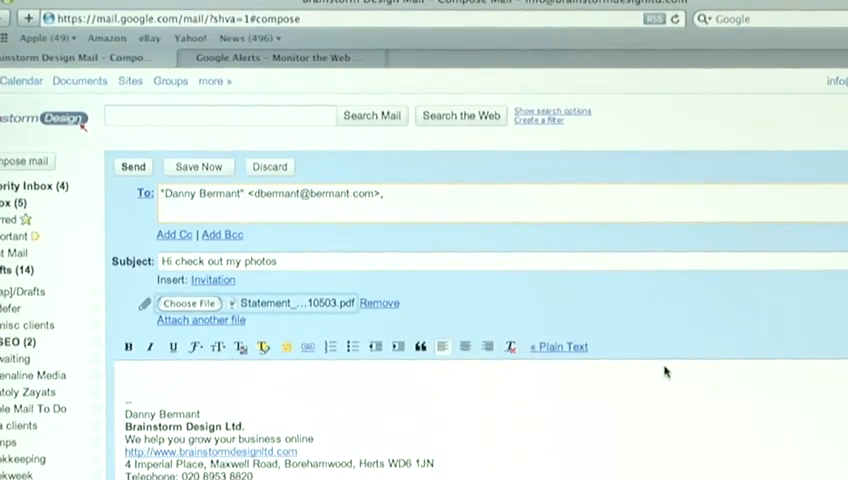
{"action": "left_click", "coordinate": [132, 166]}
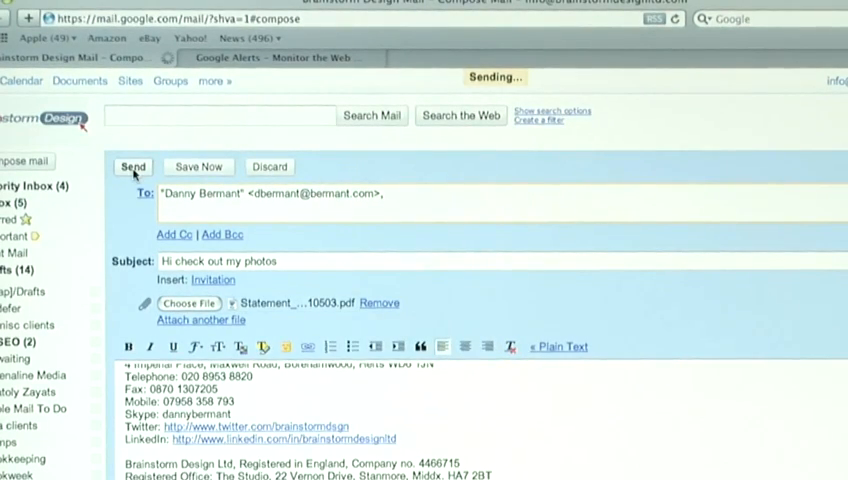